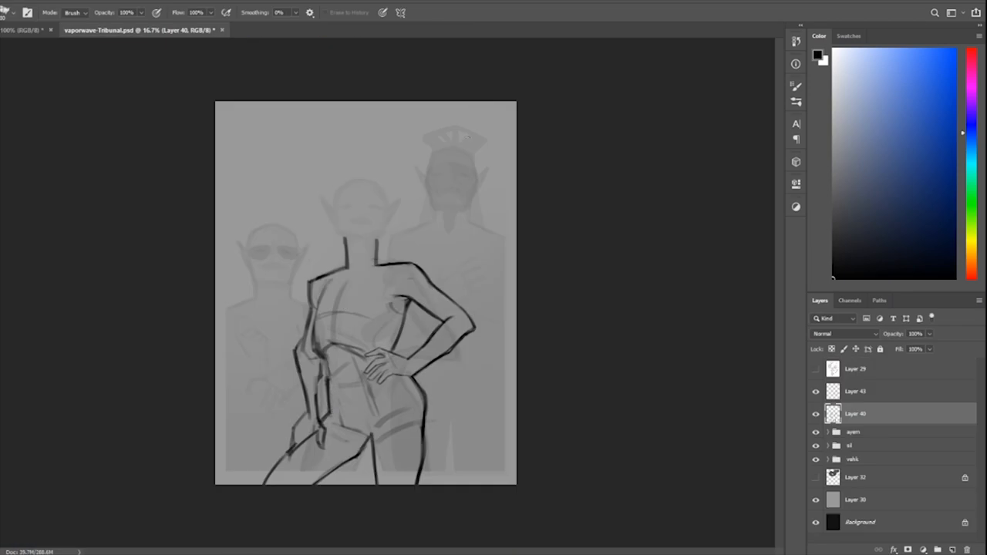
Sketch the middle elf's pose and paint her dark grey silhouette on Layer 44.
left_click(816, 415)
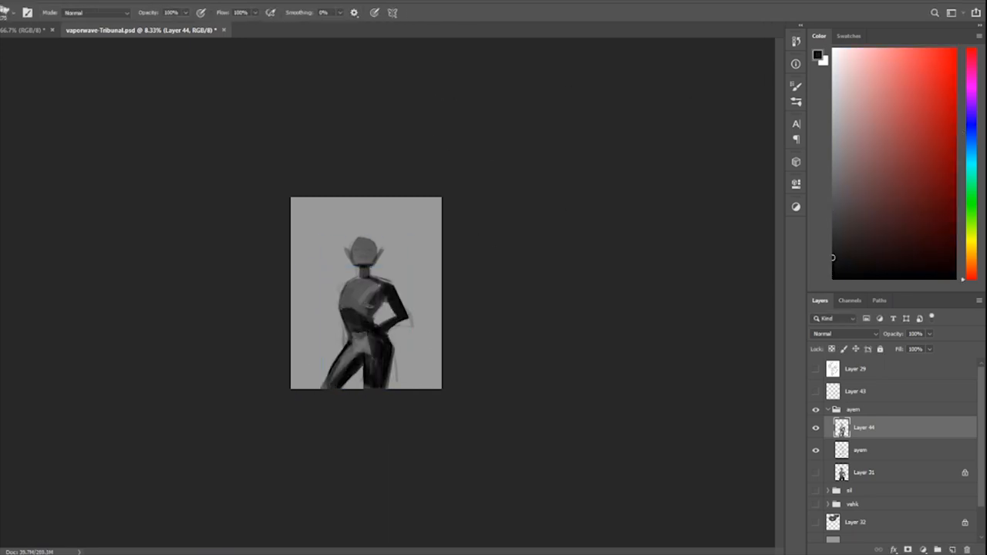
left_click_drag(363, 293, 374, 339)
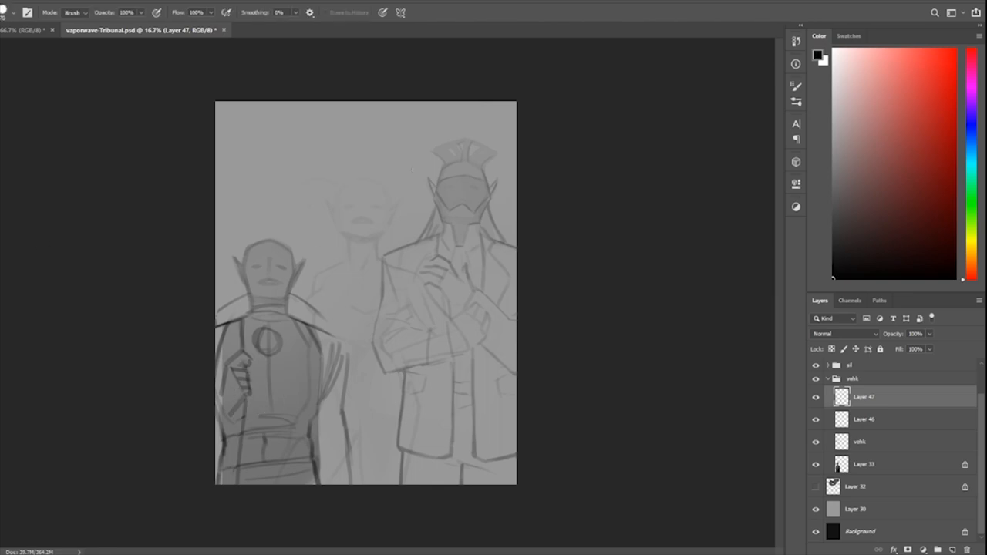
Select the vehk group to add layers for the goggled and helmeted figures.
left_click(864, 419)
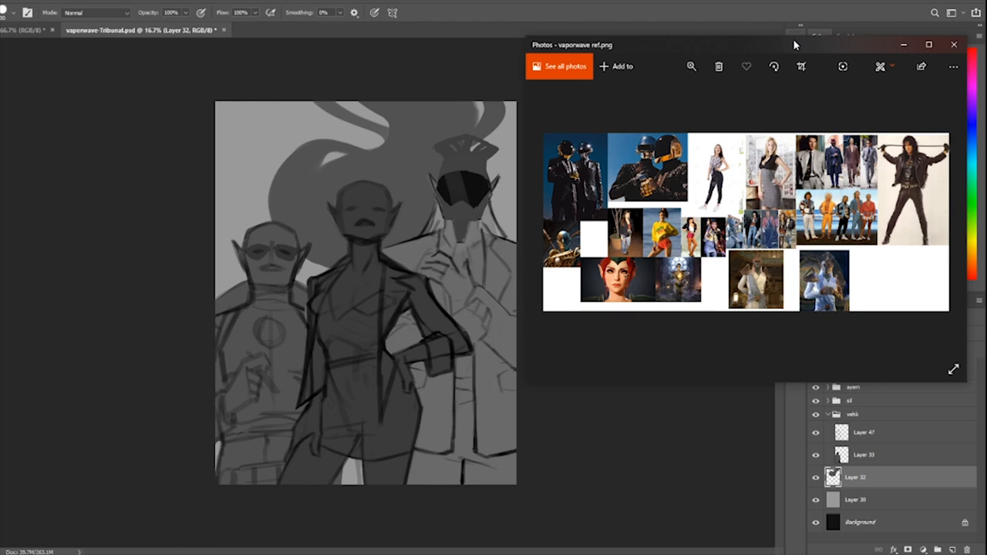
View vaporwave ref.png in the Windows Photos app as a reference board.
left_click(954, 44)
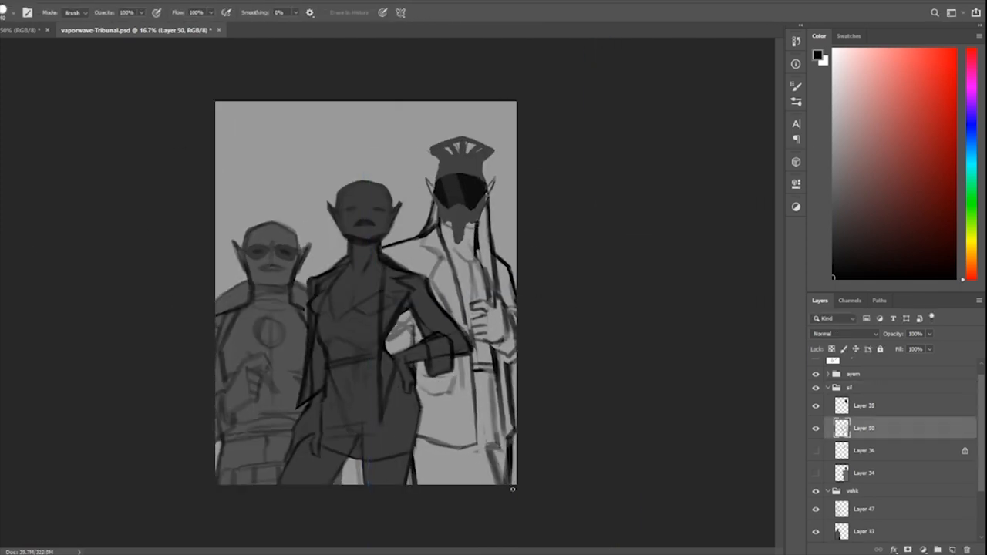
Paint darker sketch lines over the three figures on Layer 50 in the sil group.
left_click(864, 473)
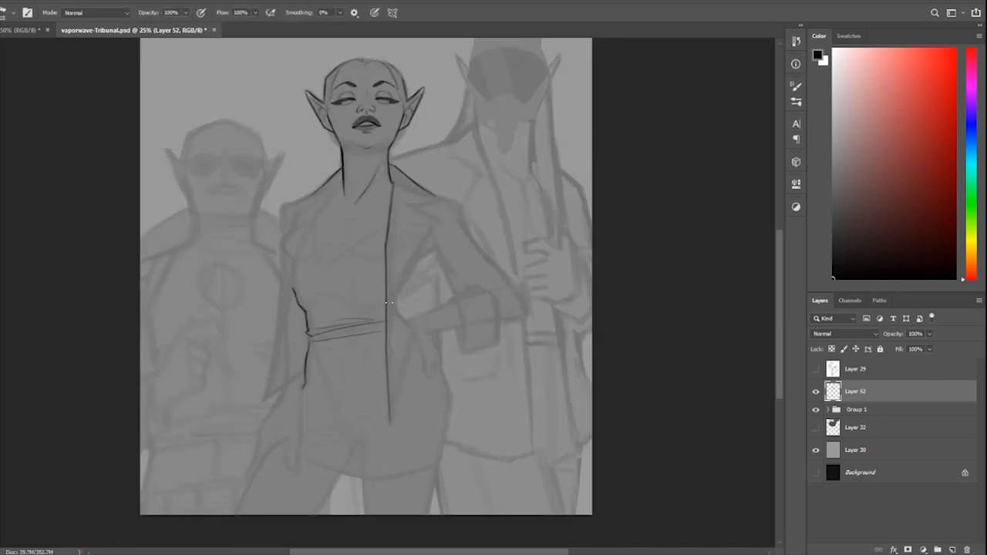
Trace clean line art over the central figure on Layer 52 with a small hard brush.
left_click_drag(393, 185, 397, 417)
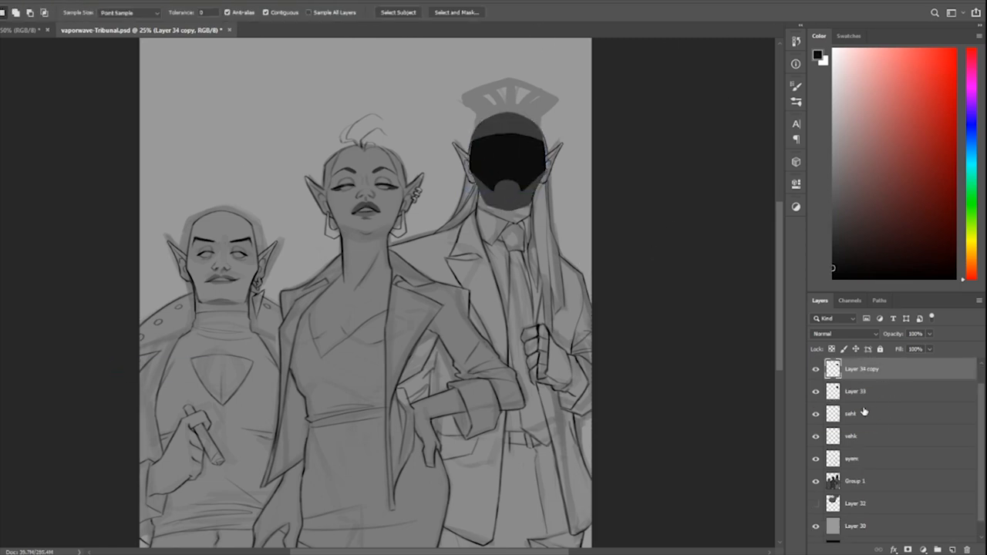
Fill grey figure masks via Magic Wand and open vaporwave ref.png in Photoshop.
left_click(864, 397)
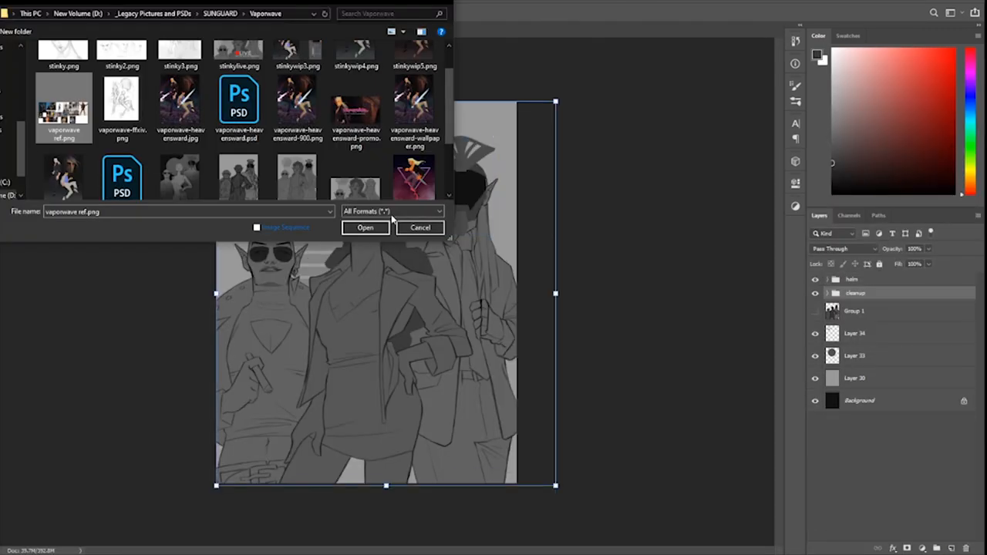
left_click(365, 227)
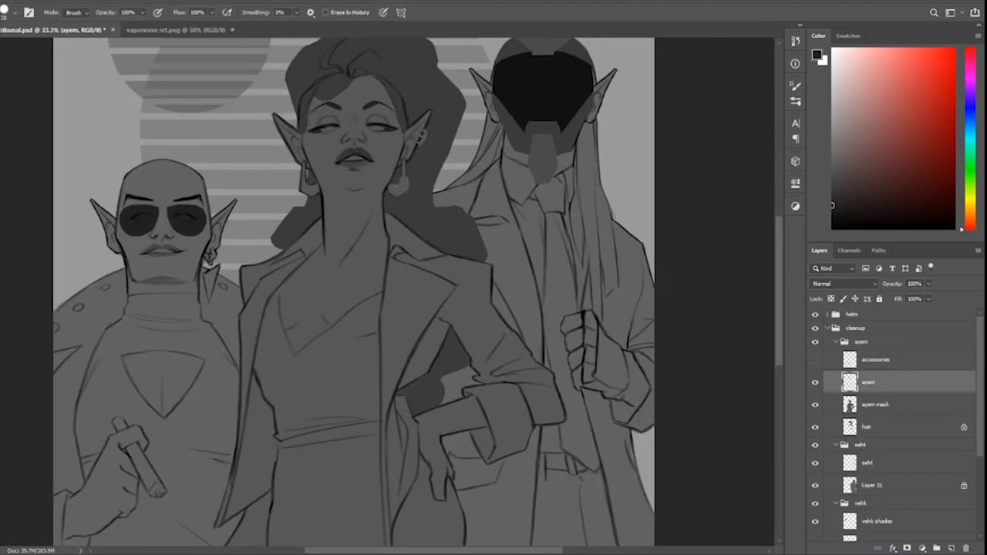
Fill the masks with blue background, red hair, warm skin, gold helmet and pale suit.
left_click(875, 360)
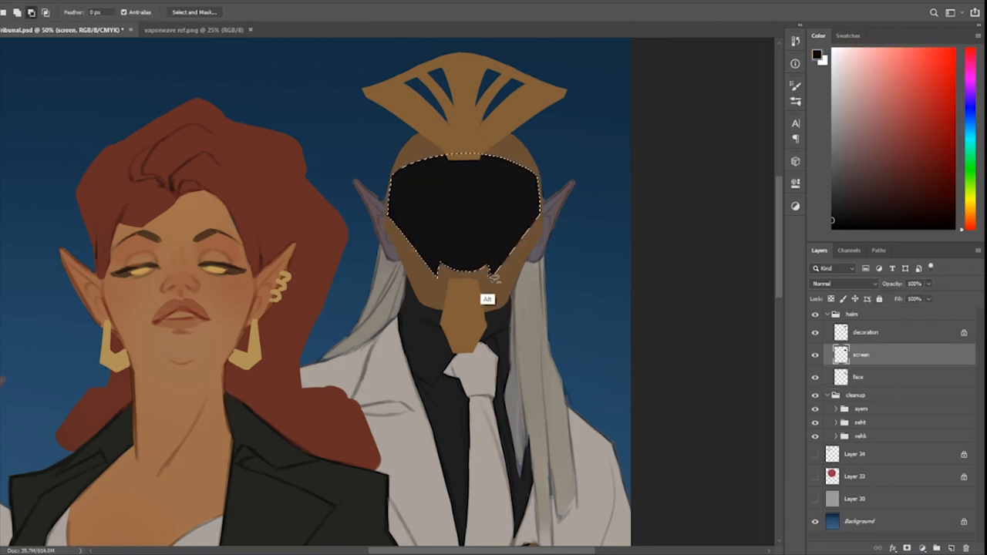
left_click(865, 332)
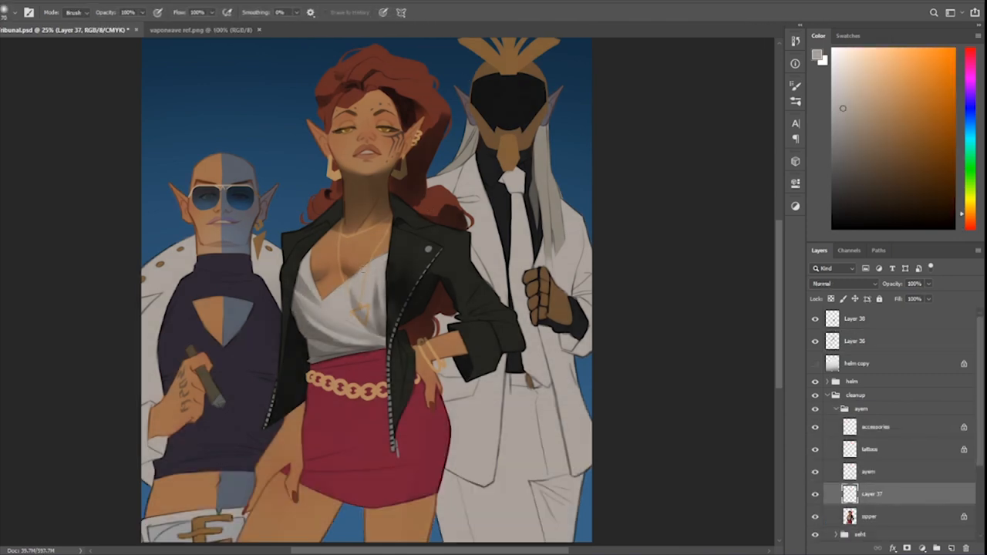
Paint shadow tones over the elves' faces and clothing on a Multiply layer.
left_click(871, 341)
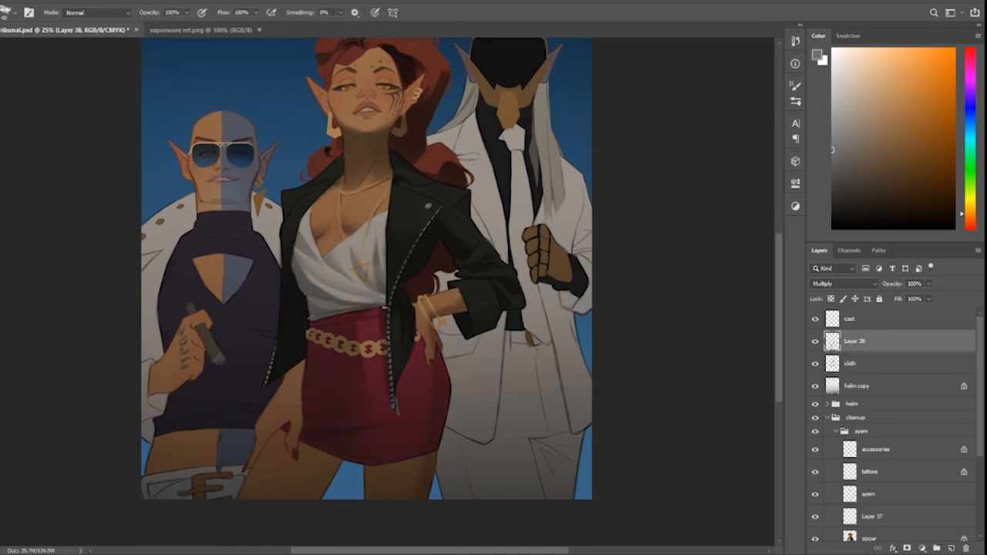
left_click(849, 318)
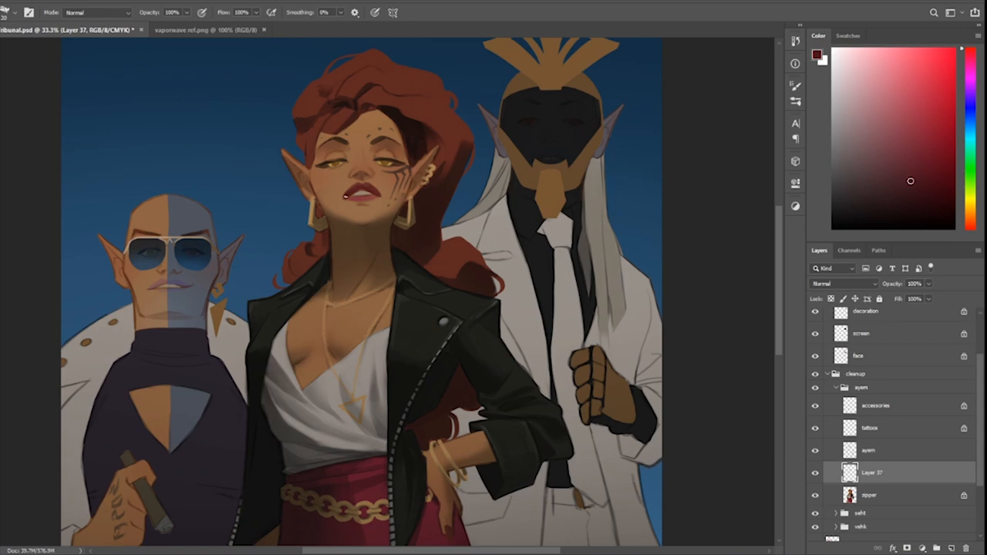
Turn off the helm group's visibility to reveal the tall elf's pale face.
left_click(919, 206)
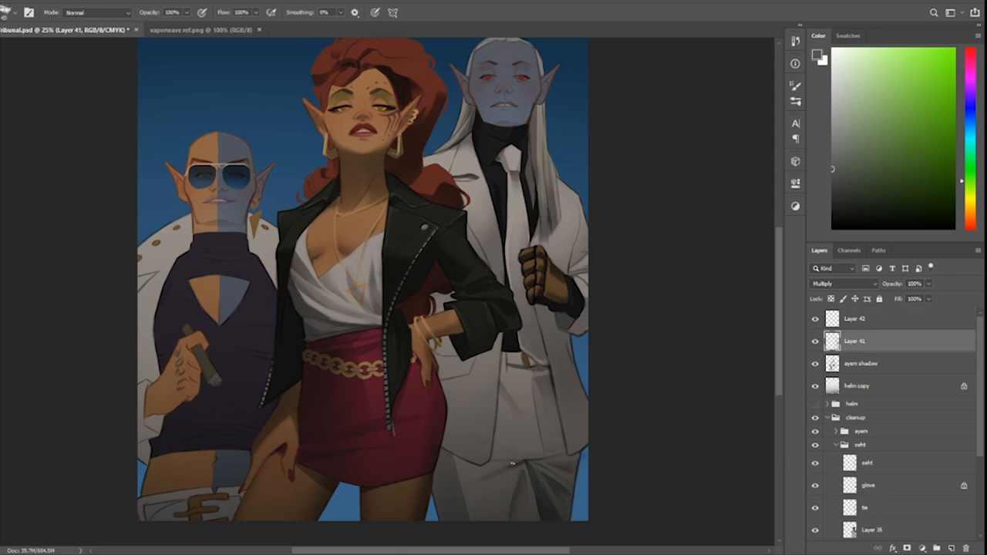
Merge Layer 41 and Layer 42, then switch to painting on Layer 44.
left_click(47, 4)
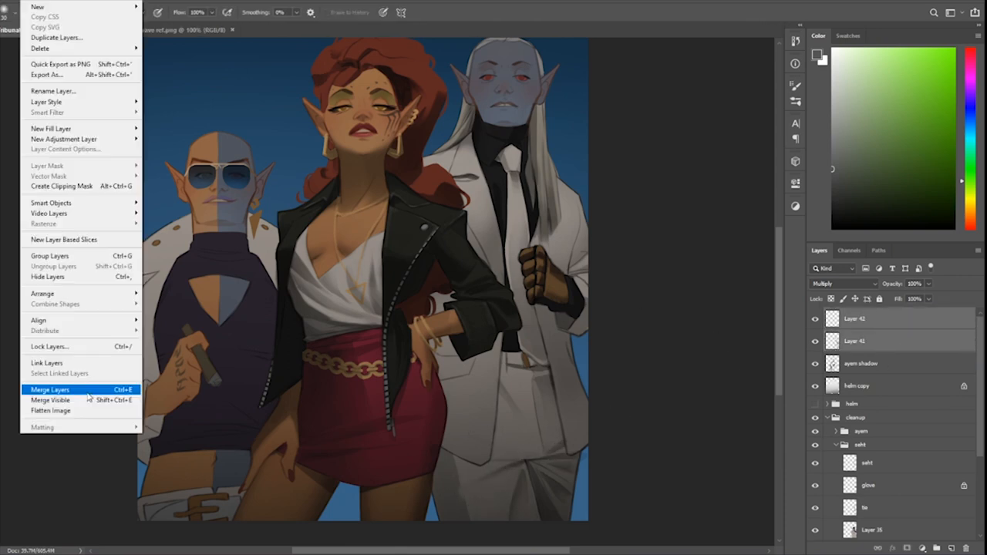
left_click(50, 389)
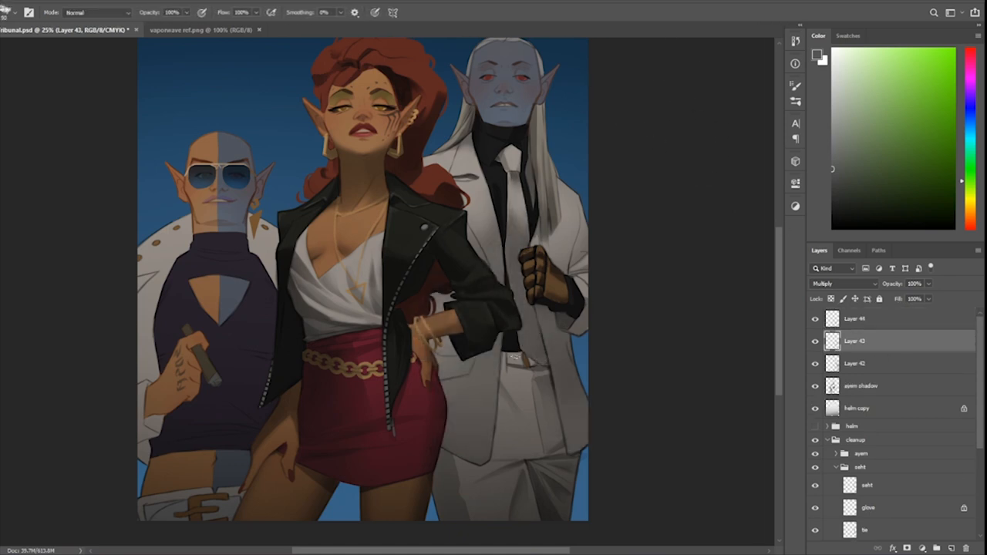
left_click(855, 318)
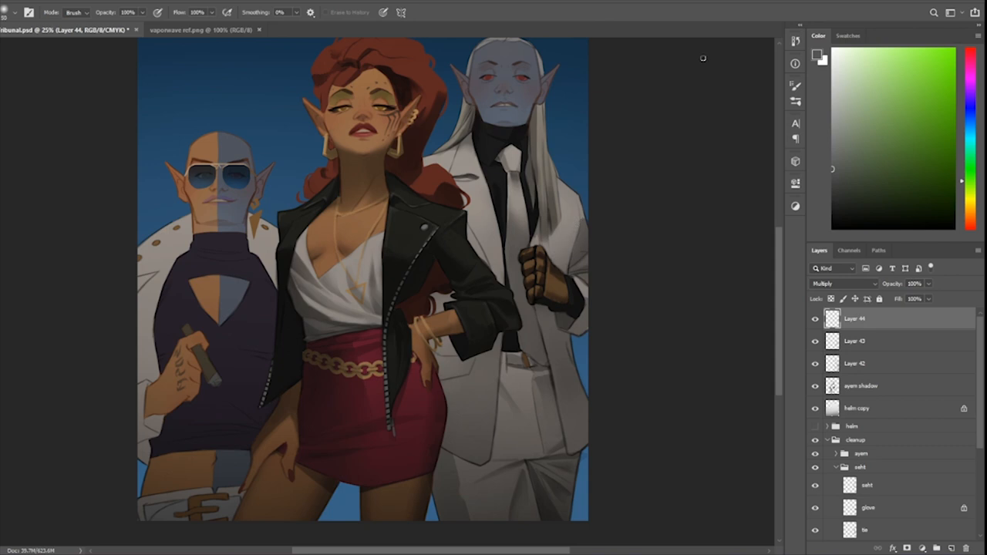
mouse_move(702, 57)
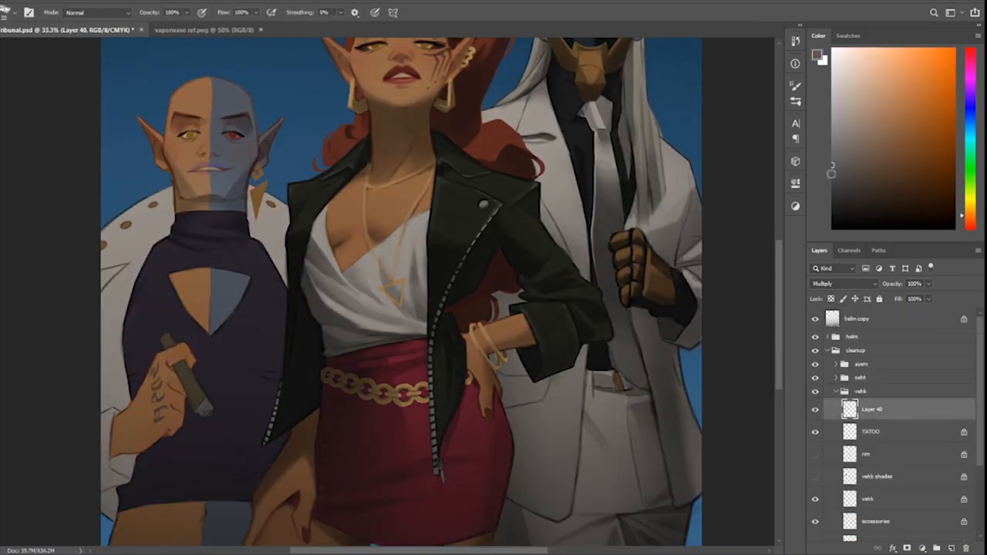
Scroll the Layers panel and select a spot within the vehk group for the new shading layer.
scroll("down", 3)
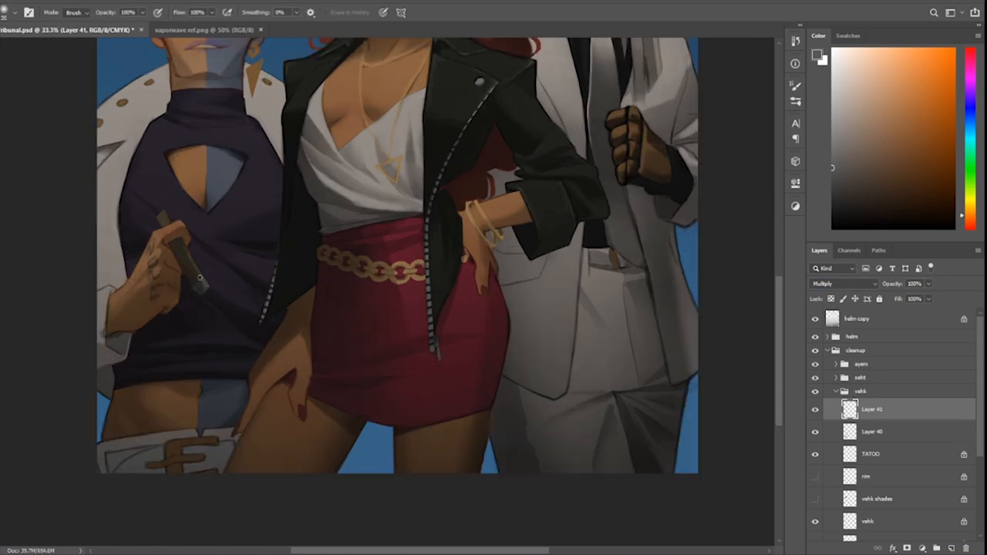
left_click(843, 284)
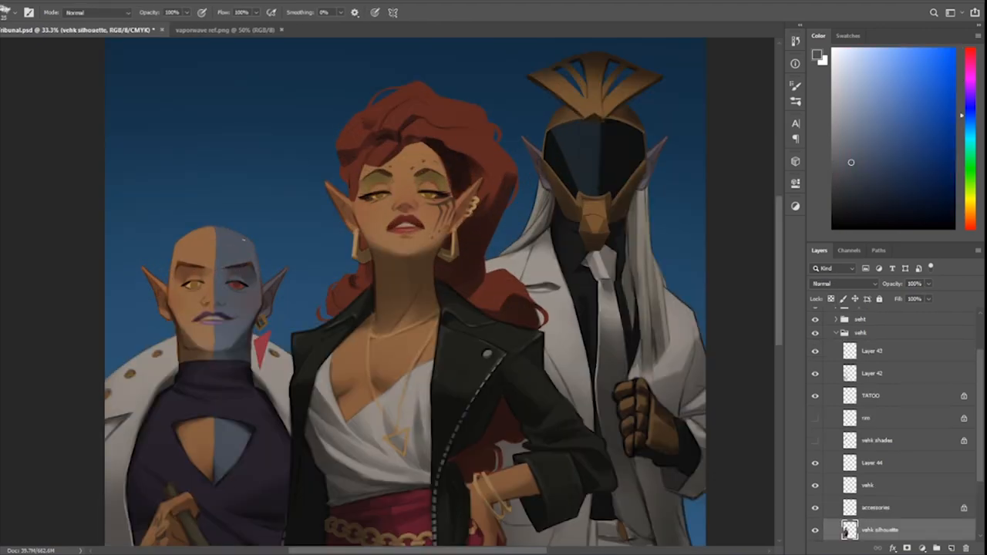
left_click(879, 422)
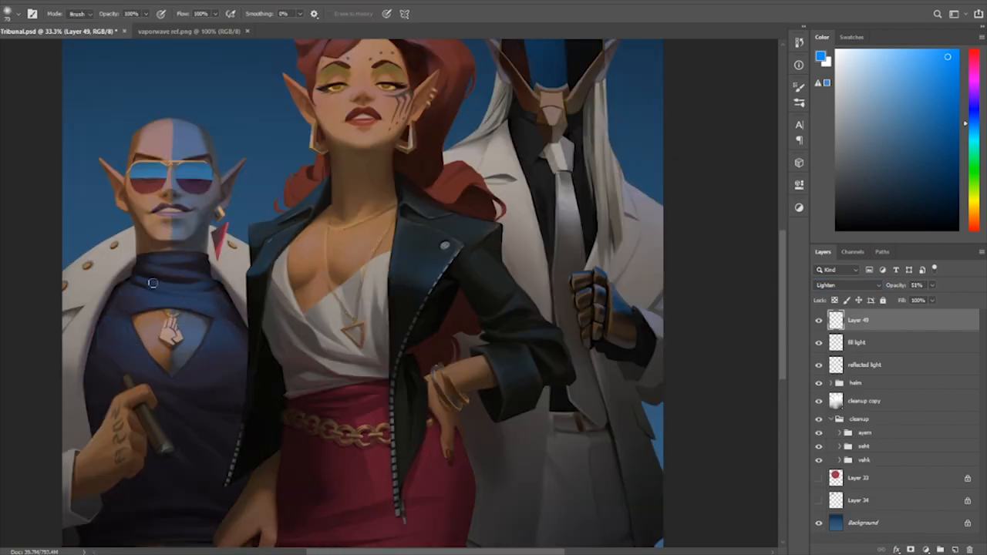
Brush a vertical stroke of blue fill light down the bald elf's sweater.
left_click_drag(153, 283, 153, 402)
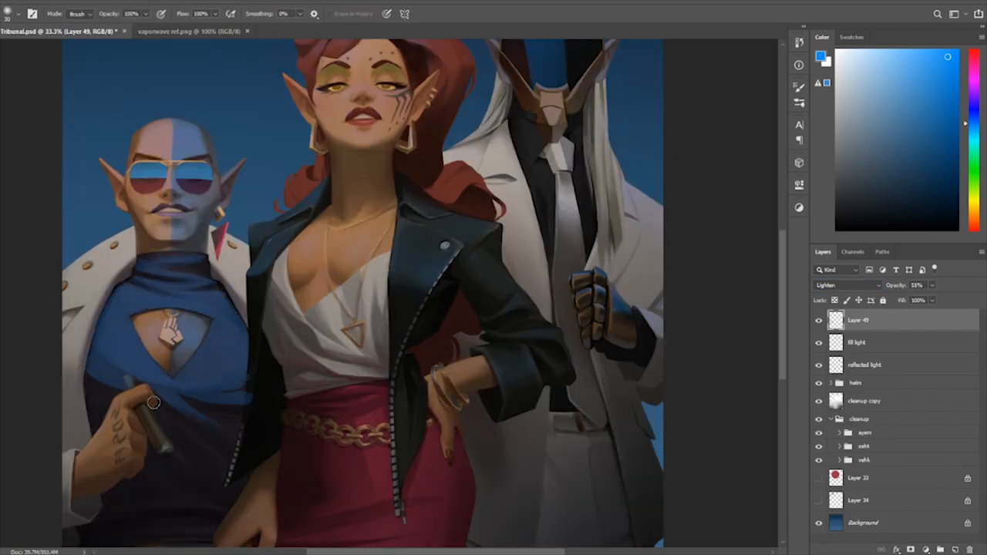